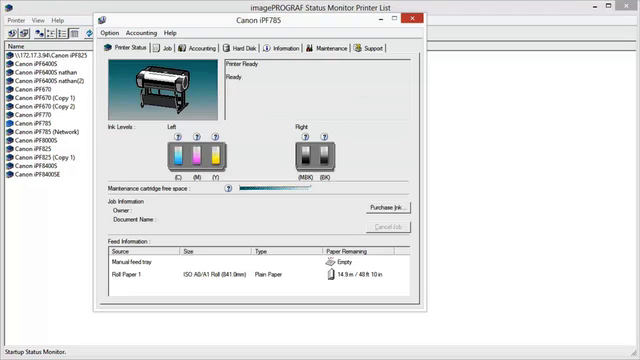
Launch the Accounting Manager for the Canon iPF785 from the Accounting menu.
{"action": "left_click", "coordinate": [204, 46]}
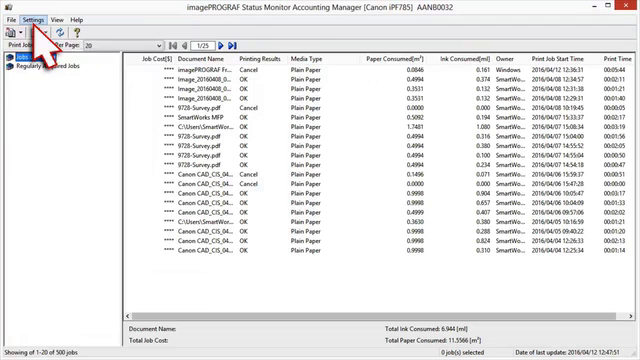
In Unit Costs, enable one shared price for all inks on the Ink tab.
{"action": "left_click", "coordinate": [44, 18]}
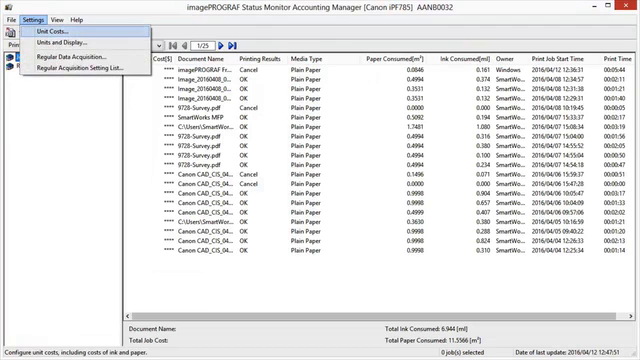
{"action": "left_click", "coordinate": [62, 36]}
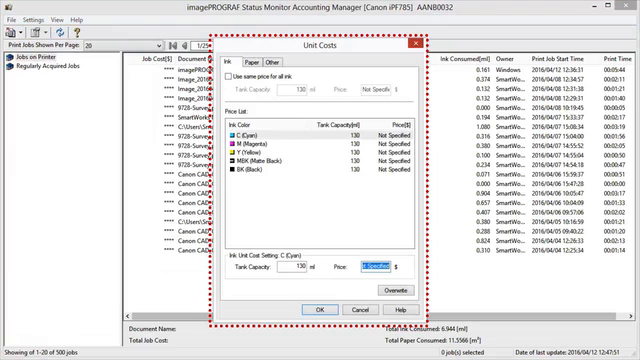
{"action": "left_click", "coordinate": [232, 76]}
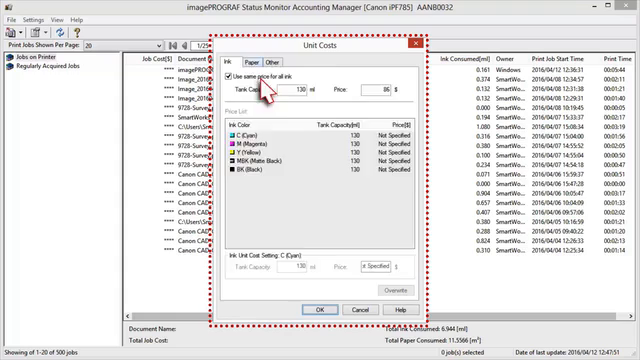
Add a Plain Paper cost entry with width 914.4 to the paper price list.
{"action": "left_click", "coordinate": [252, 62]}
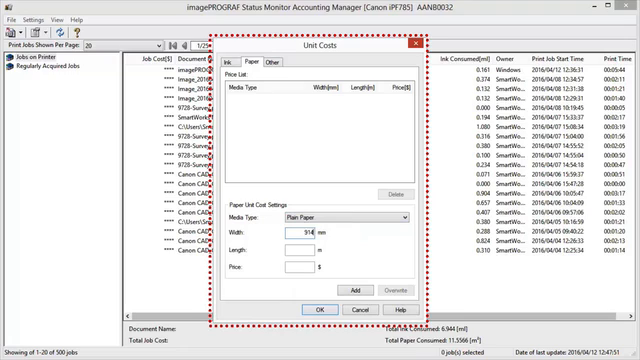
{"action": "type", "text": "914.4"}
{"action": "left_click", "coordinate": [300, 266]}
{"action": "type", "text": "15"}
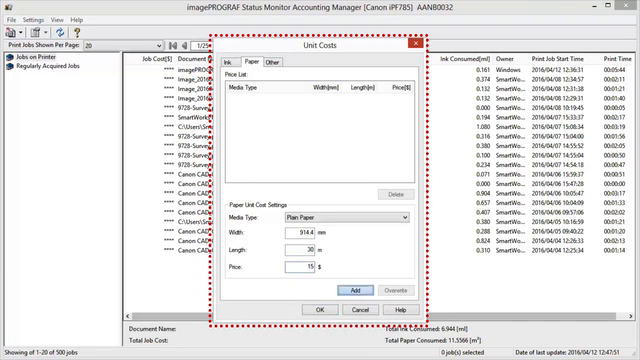
{"action": "left_click", "coordinate": [348, 288]}
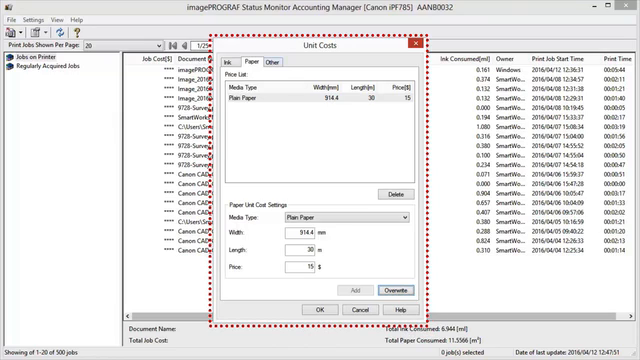
{"action": "left_click", "coordinate": [280, 62]}
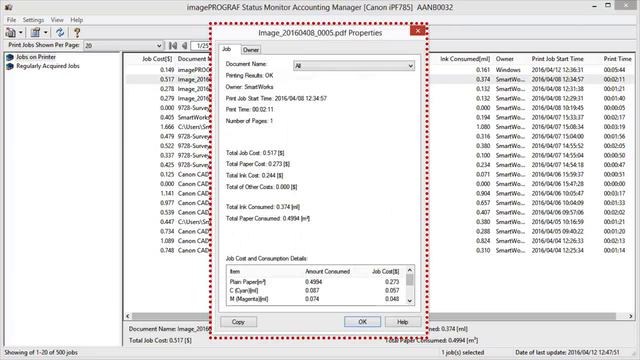
{"action": "scroll", "scroll_direction": "down", "scroll_amount": 3}
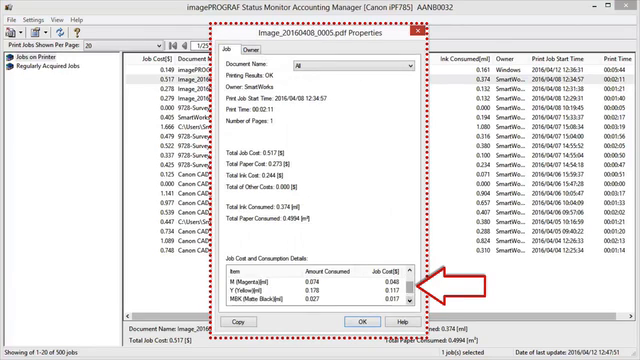
{"action": "scroll", "scroll_direction": "down", "scroll_amount": 3}
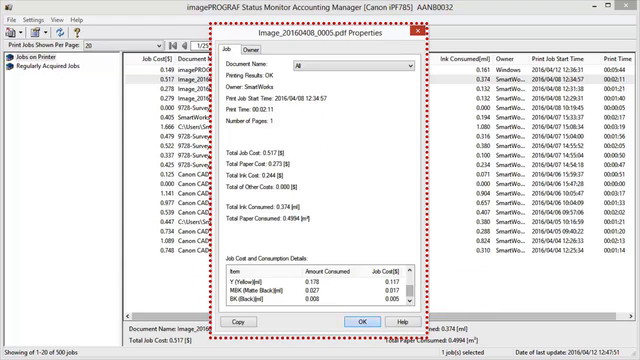
{"action": "left_click", "coordinate": [36, 16]}
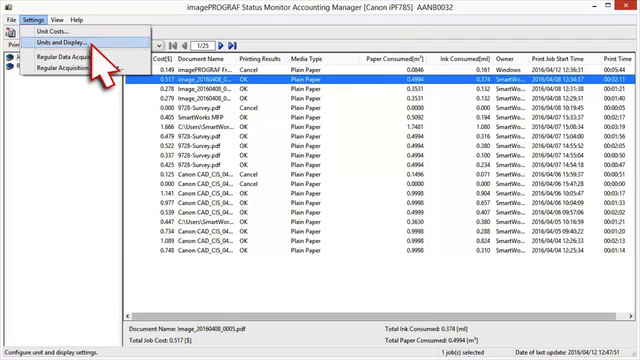
Review Units and Display options and confirm Regular Data Acquisition of print job logs stays enabled.
{"action": "left_click", "coordinate": [62, 42]}
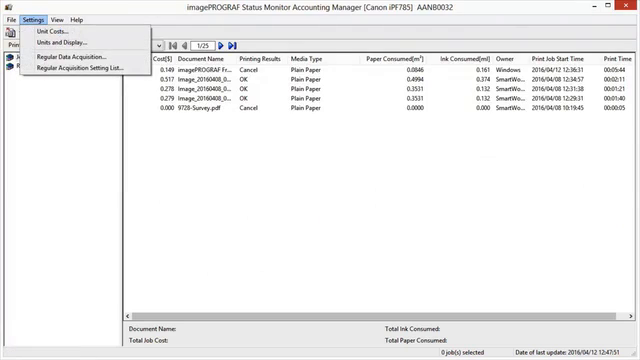
{"action": "left_click", "coordinate": [76, 56]}
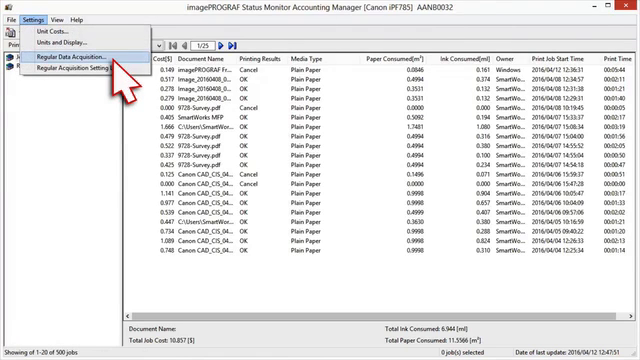
{"action": "left_click", "coordinate": [84, 56]}
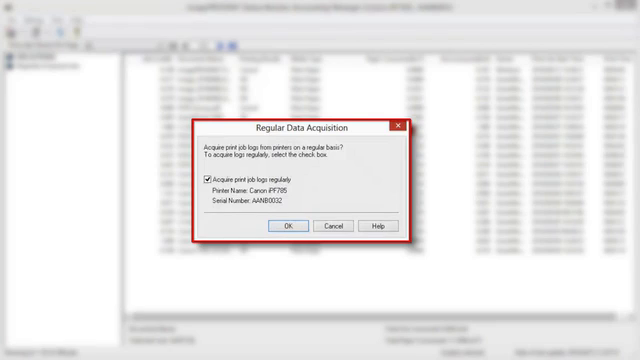
{"action": "left_click", "coordinate": [286, 226]}
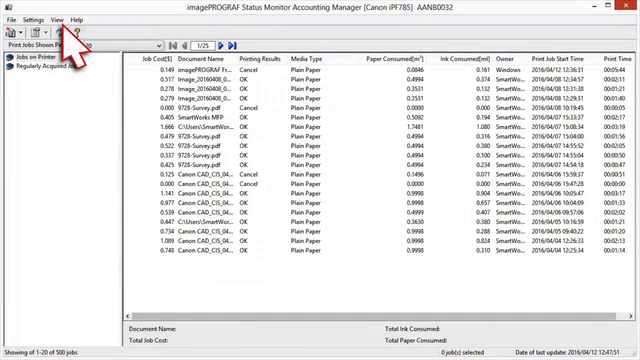
Browse the View menu and run Acquire Paper Information from the printer.
{"action": "left_click", "coordinate": [62, 20]}
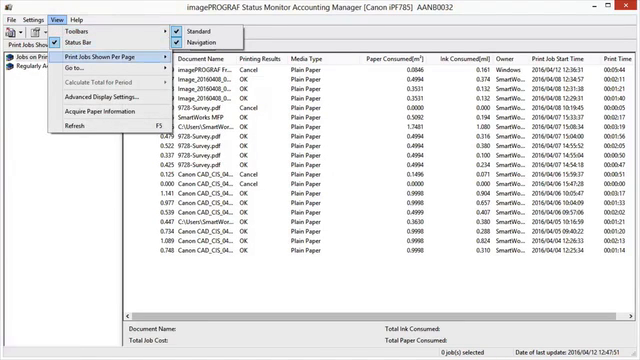
{"action": "left_click", "coordinate": [100, 64]}
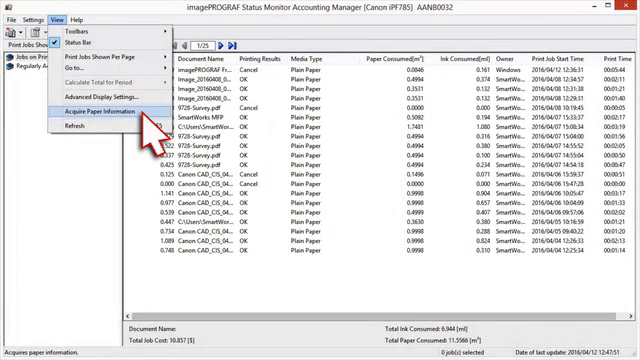
{"action": "left_click", "coordinate": [100, 120]}
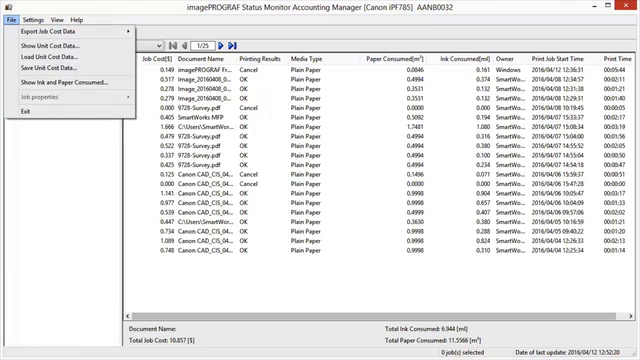
{"action": "mouse_move", "coordinate": [96, 50]}
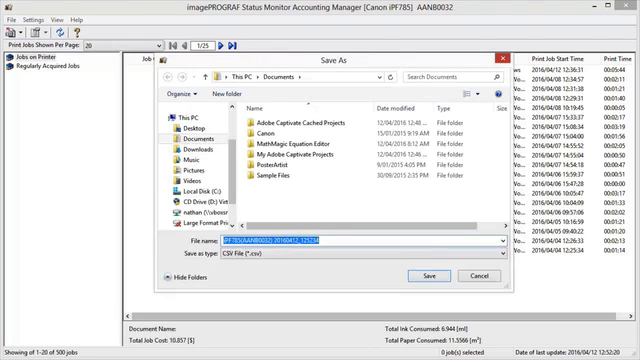
Save the exported job cost data as a CSV file.
{"action": "left_click", "coordinate": [428, 276]}
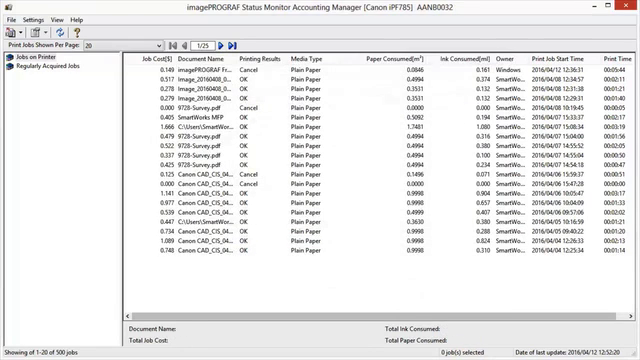